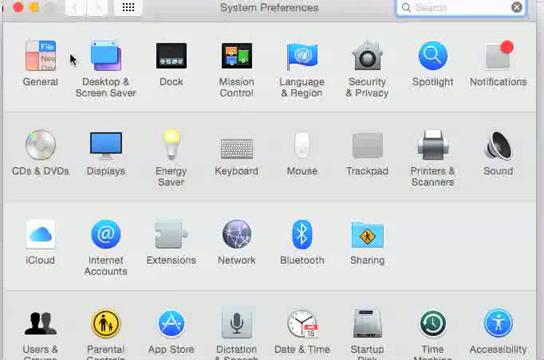
mouse_move(12, 8)
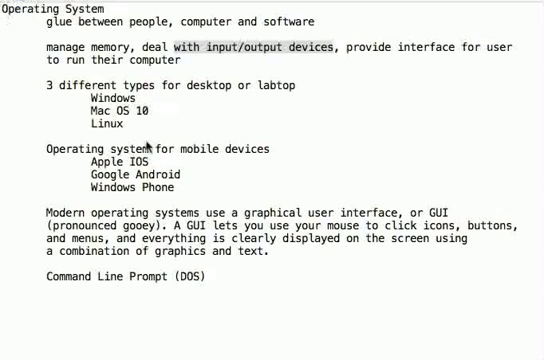
mouse_move(316, 152)
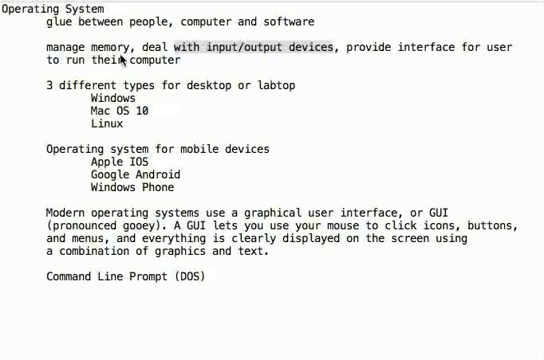
mouse_move(278, 62)
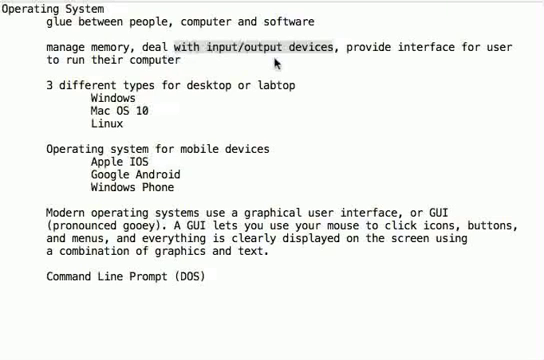
mouse_move(426, 64)
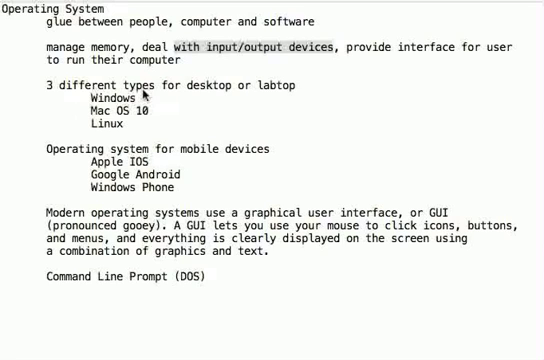
mouse_move(240, 100)
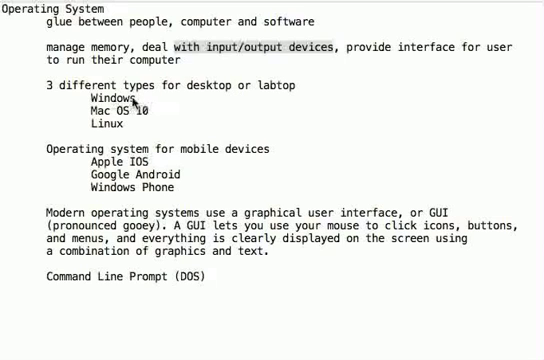
mouse_move(154, 104)
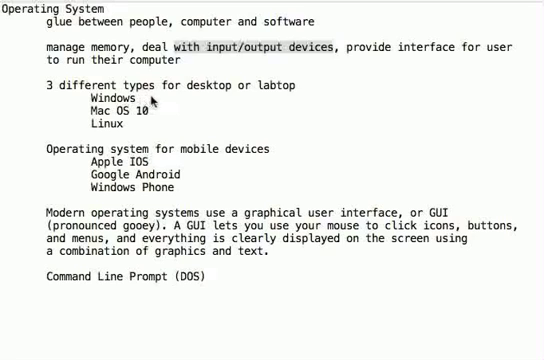
mouse_move(144, 122)
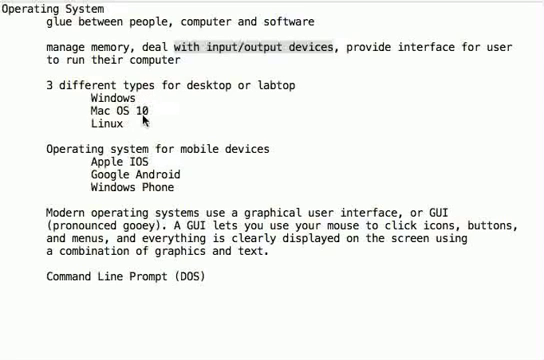
mouse_move(152, 116)
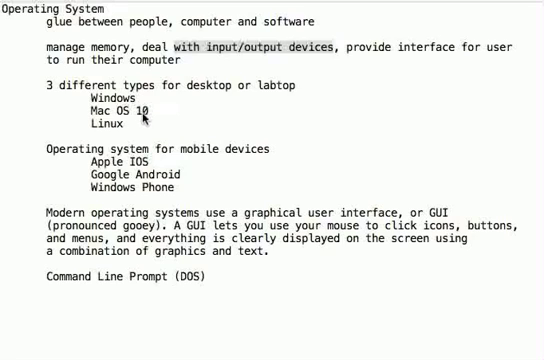
mouse_move(100, 128)
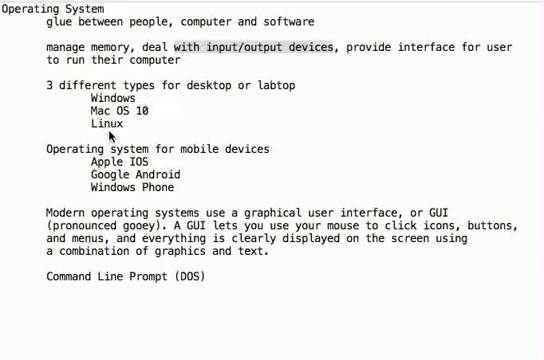
mouse_move(112, 116)
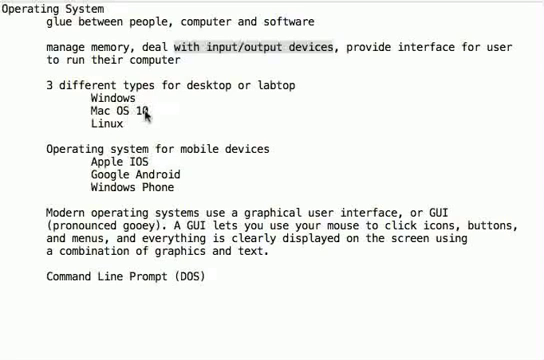
mouse_move(112, 96)
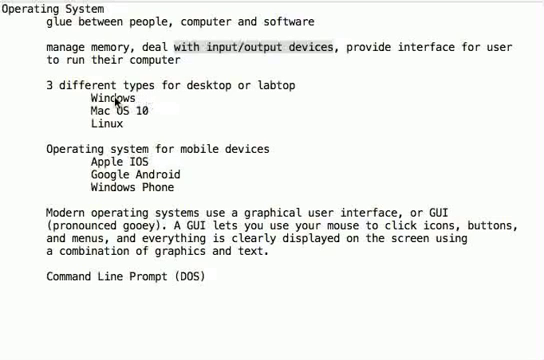
mouse_move(124, 118)
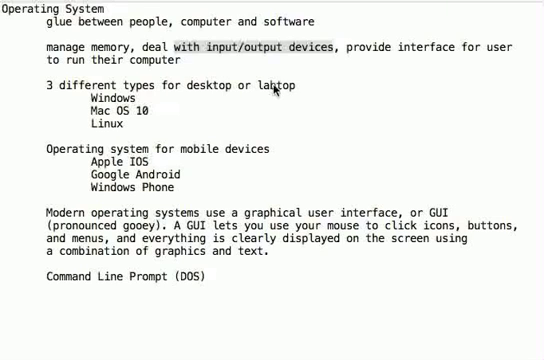
mouse_move(114, 160)
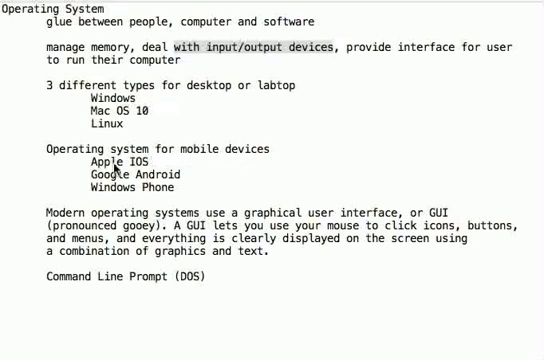
mouse_move(146, 172)
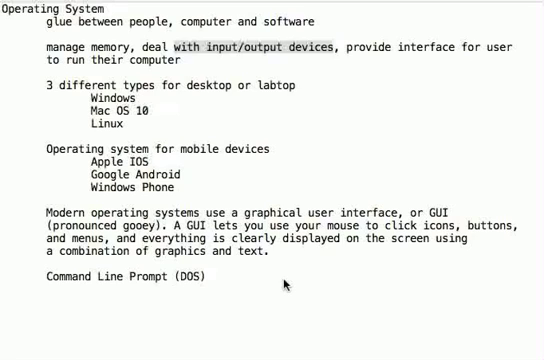
mouse_move(256, 252)
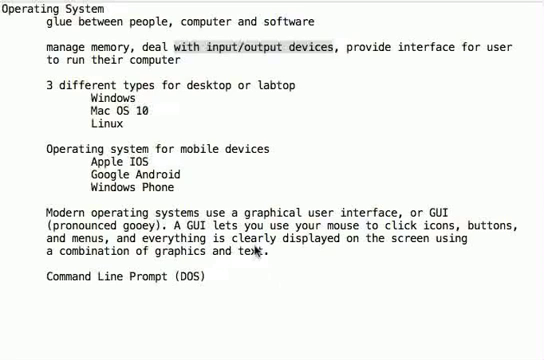
mouse_move(252, 288)
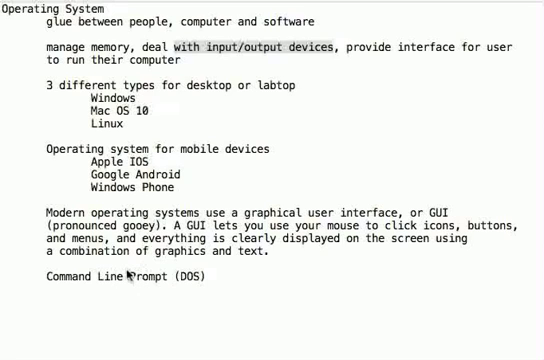
mouse_move(264, 284)
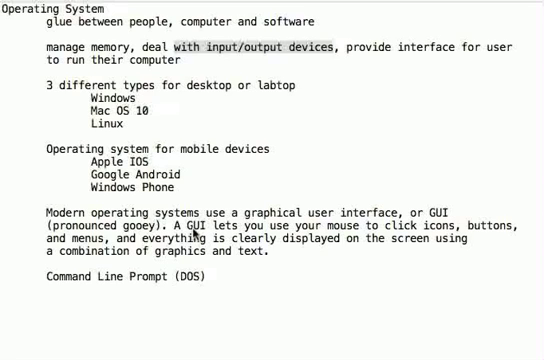
mouse_move(266, 284)
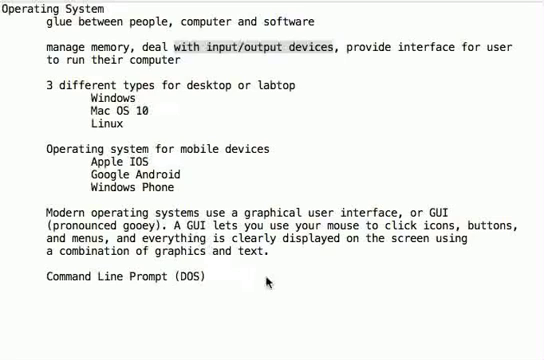
mouse_move(410, 278)
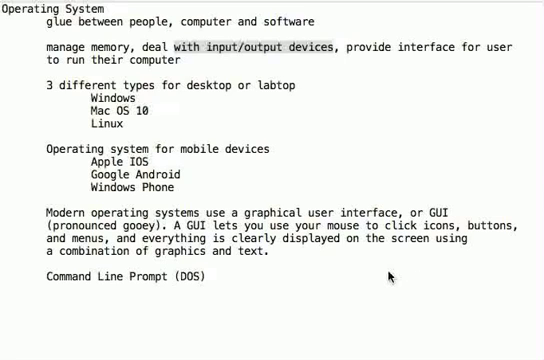
mouse_move(386, 278)
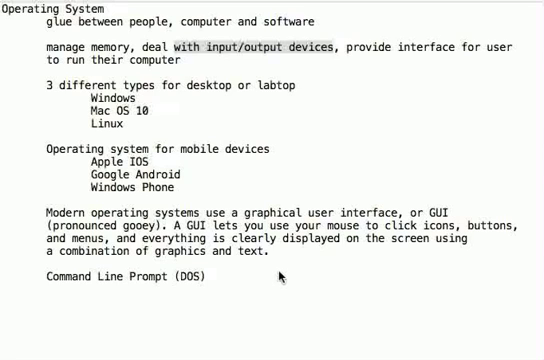
mouse_move(280, 244)
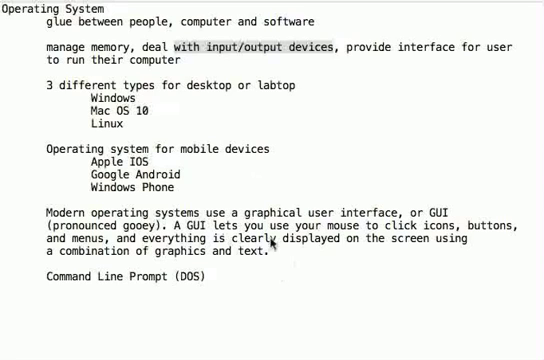